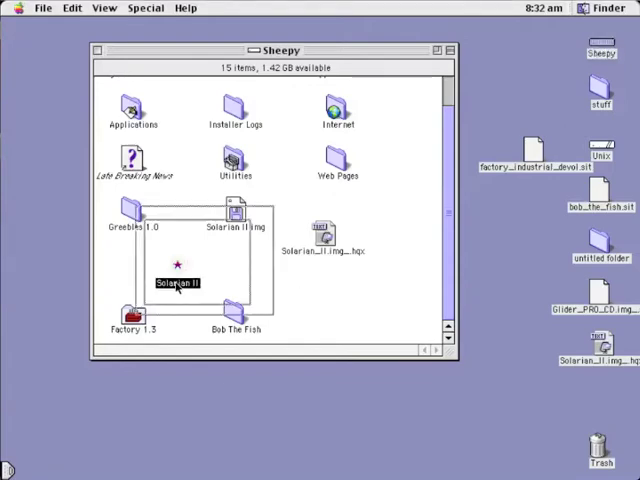
# Step: Launch Solarian II from its application icon in the Sheepy window
pyautogui.doubleClick(176, 284)
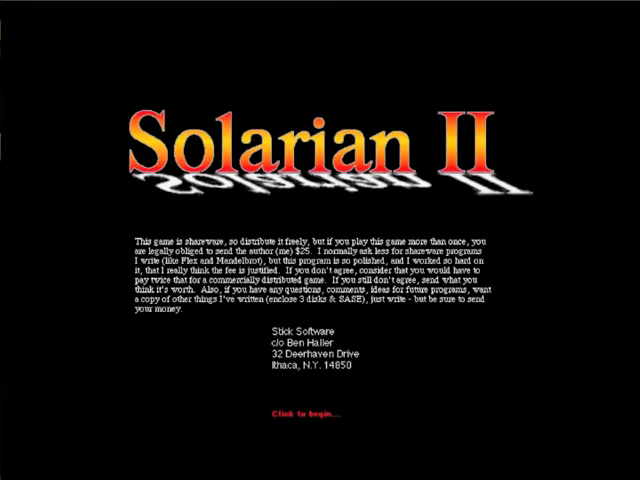
pyautogui.click(312, 414)
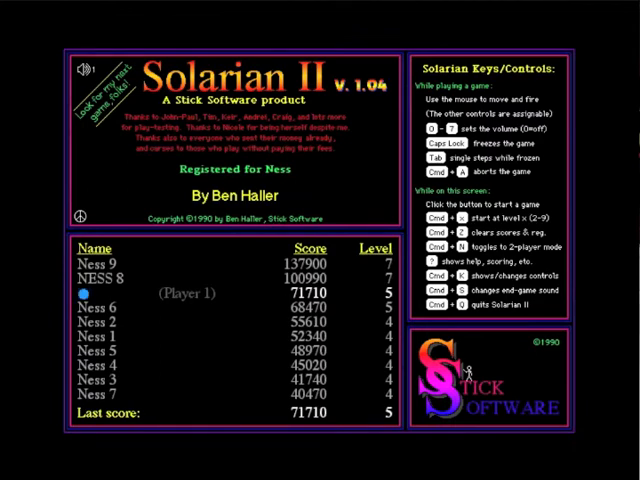
# Step: Enter 'Ness 10' as the player name for the 71710 high-score entry
pyautogui.write('Ness 10')
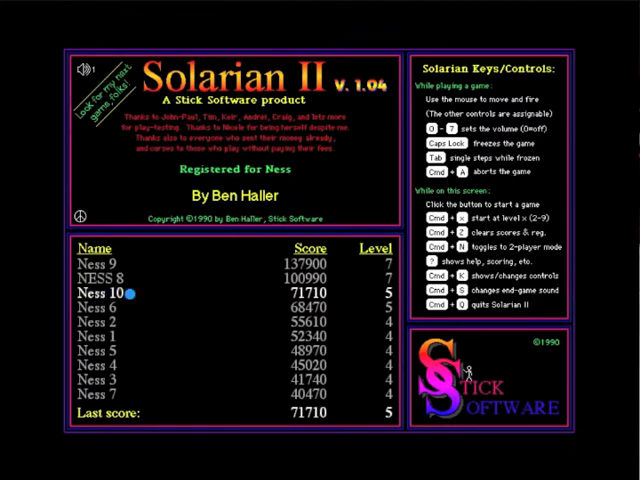